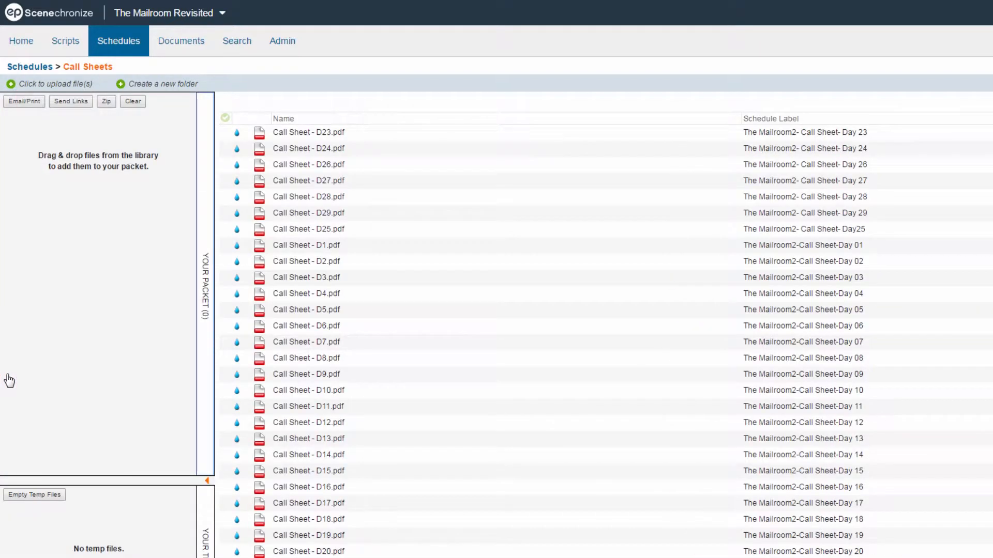
mouse_move(265, 140)
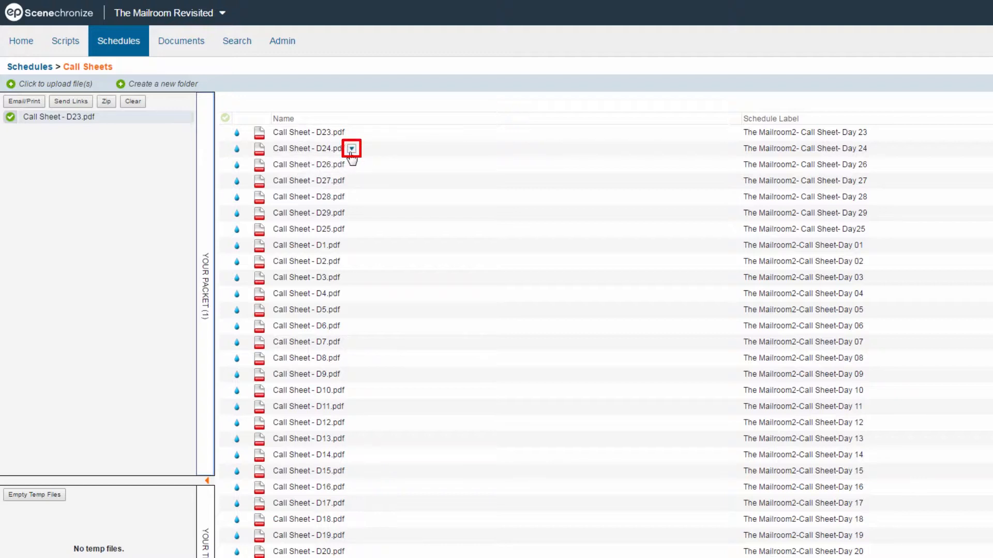
- Add Call Sheet - D24.pdf to the packet from its actions dropdown
click(351, 149)
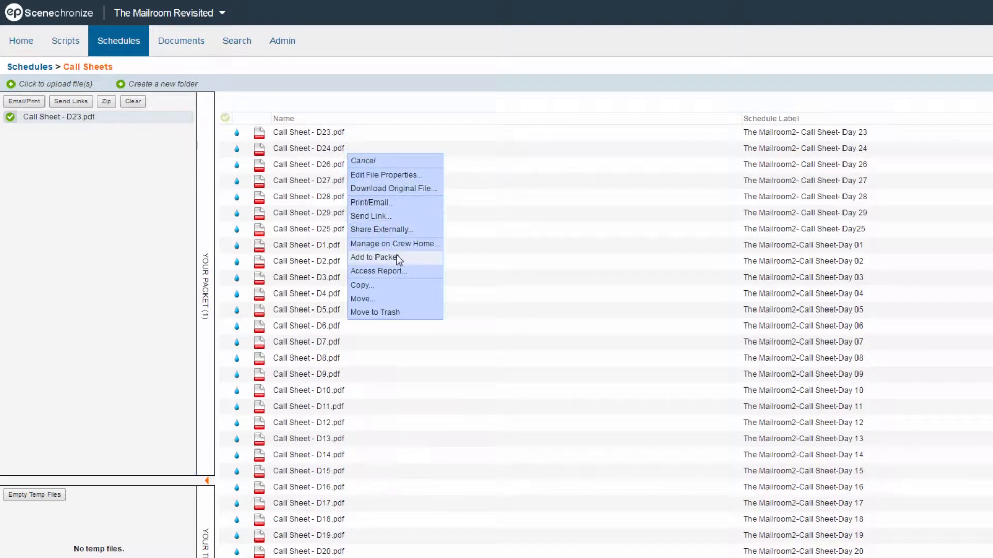
click(373, 257)
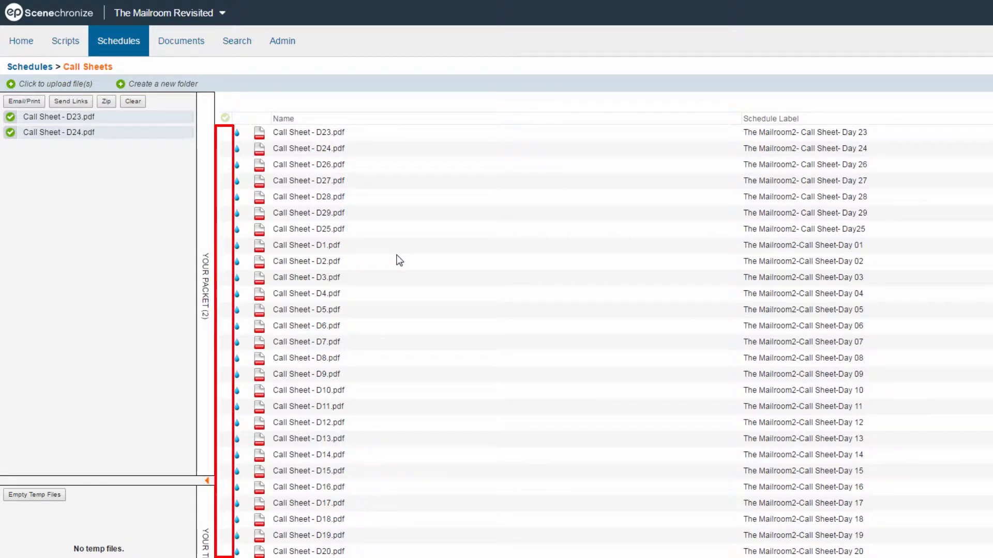
- Select Call Sheets D26 through D28 and add all three to the packet
click(225, 164)
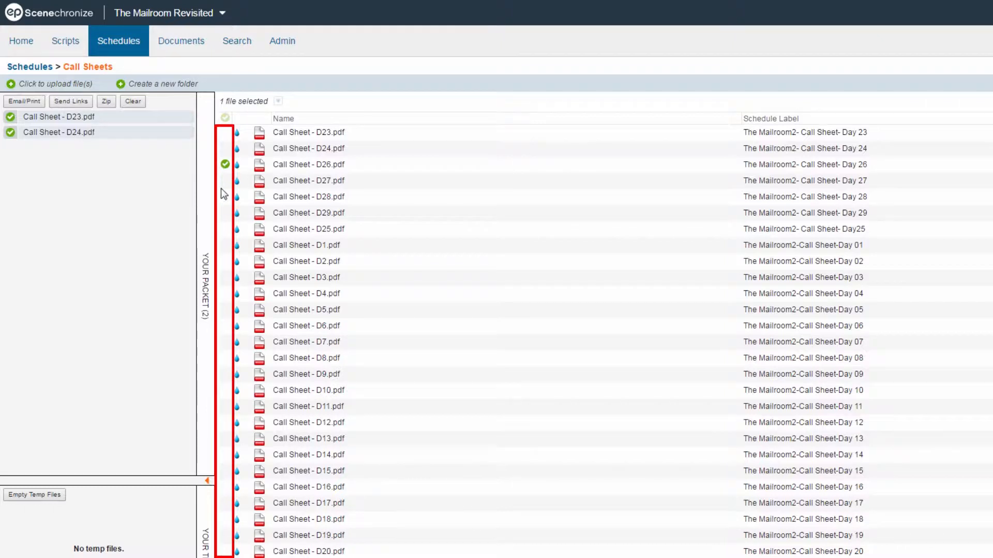
click(225, 196)
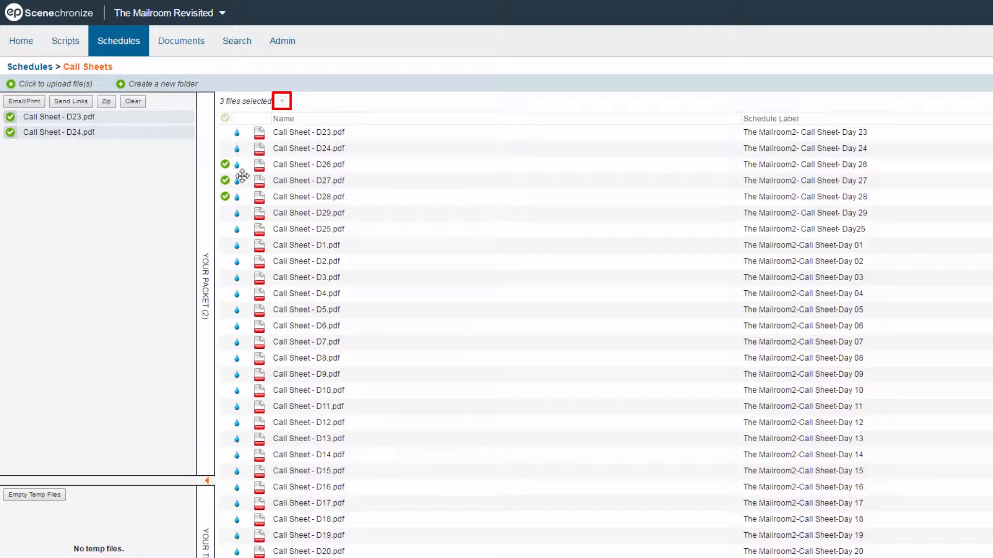
click(281, 100)
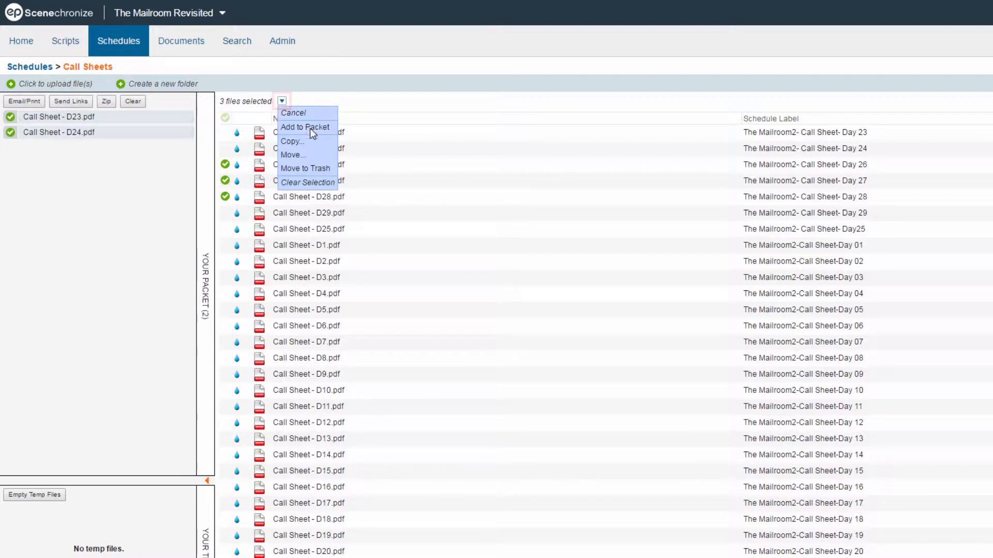
click(305, 127)
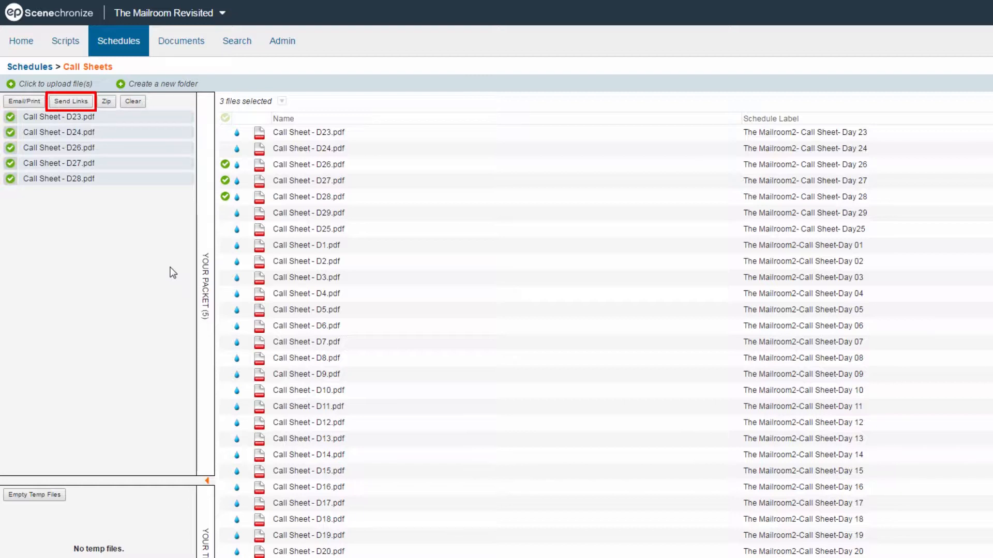
- Start sending links expiring April 8, 2017, with 72 hours' access and 10 maximum views
click(70, 102)
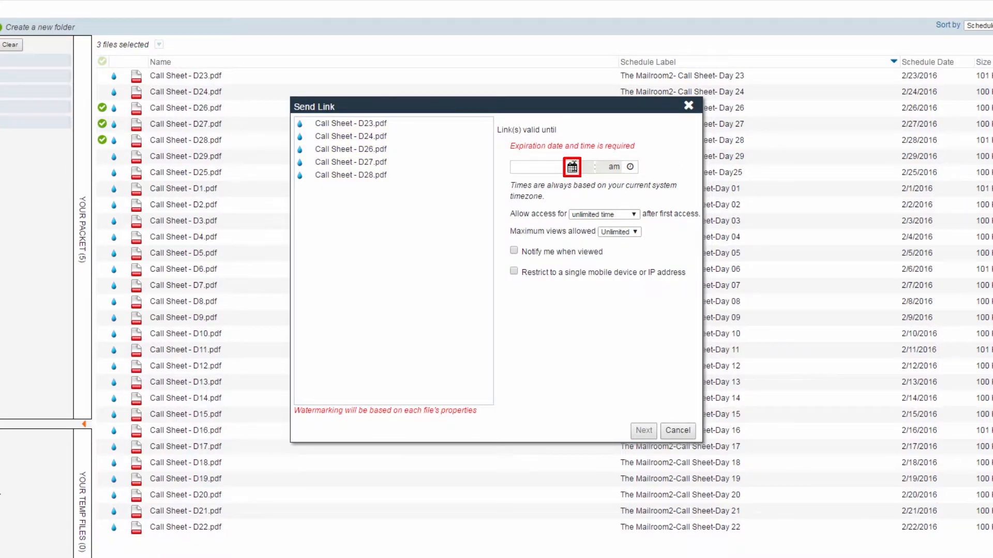
click(571, 166)
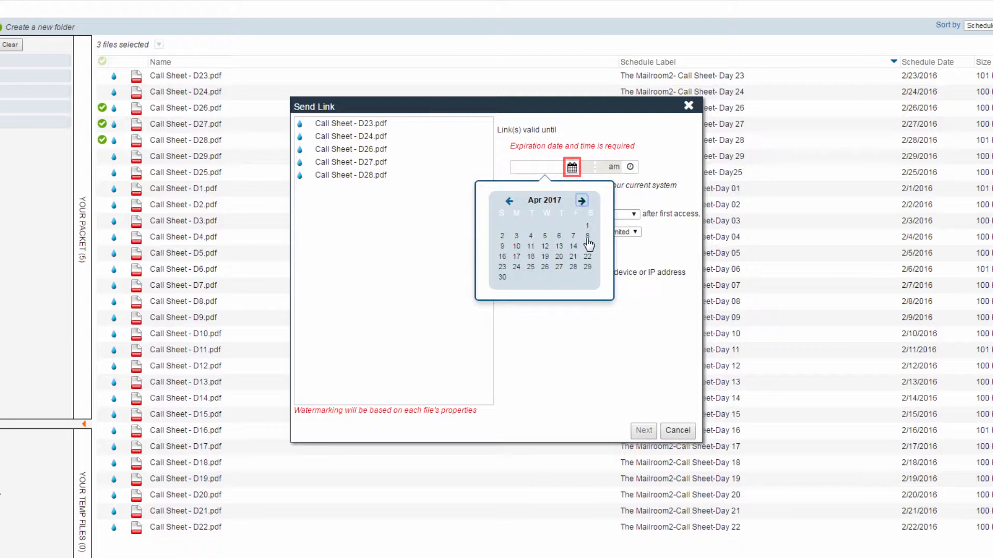
click(587, 235)
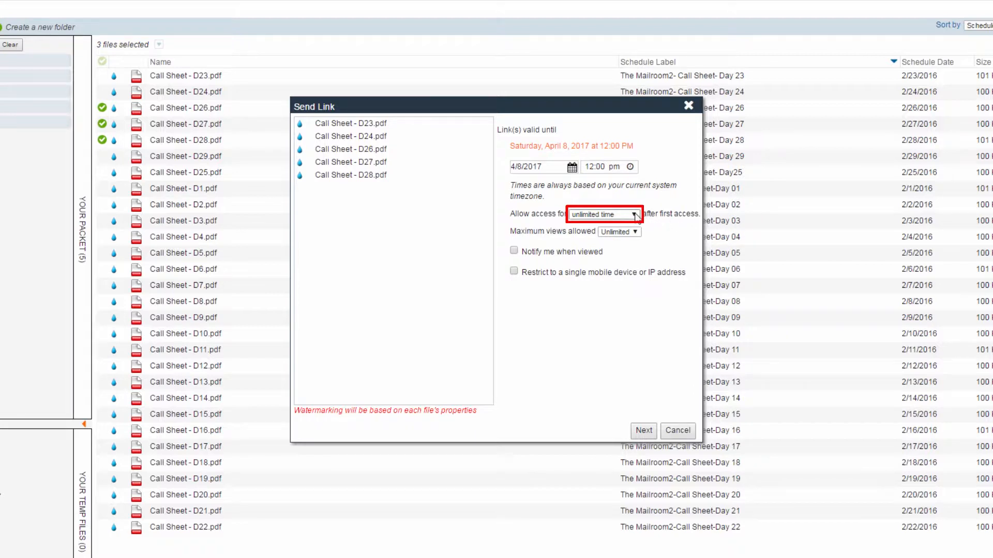
click(603, 214)
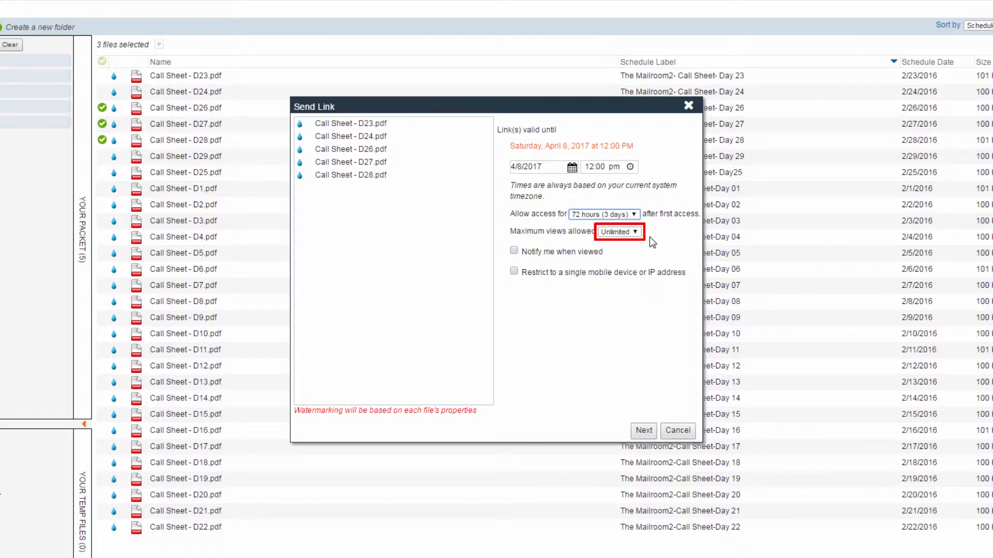
click(618, 231)
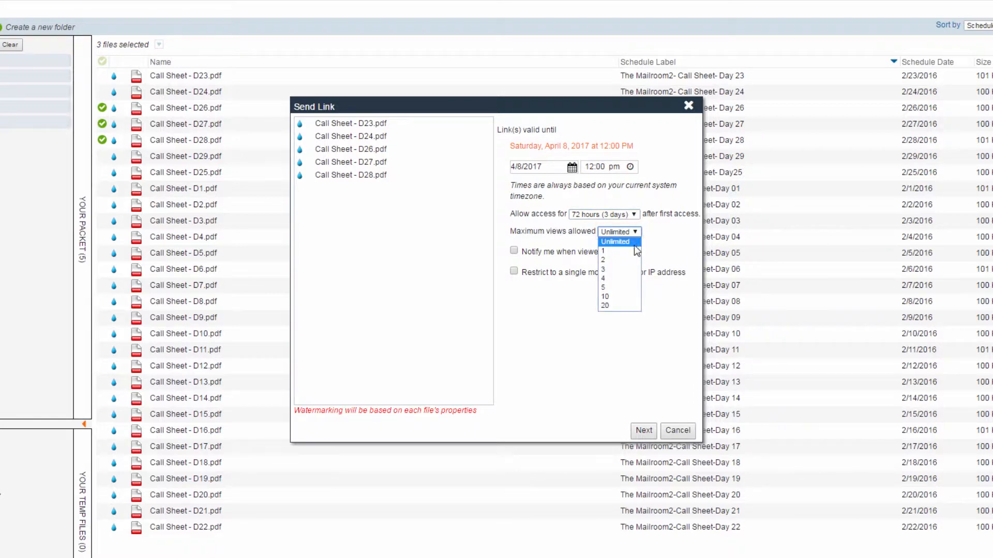
click(604, 296)
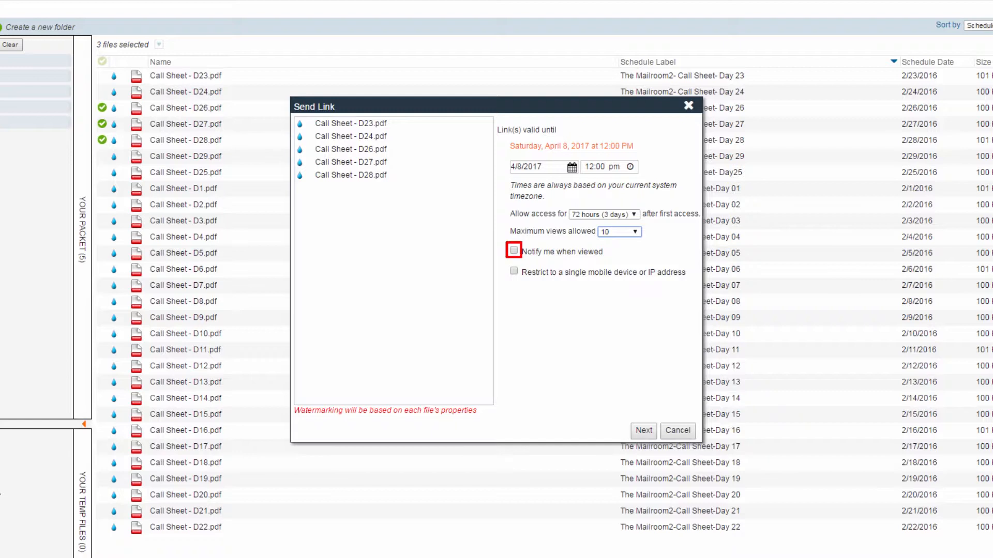
- Enable 'Notify me when viewed' and single device/IP restriction, then proceed to recipients
click(513, 251)
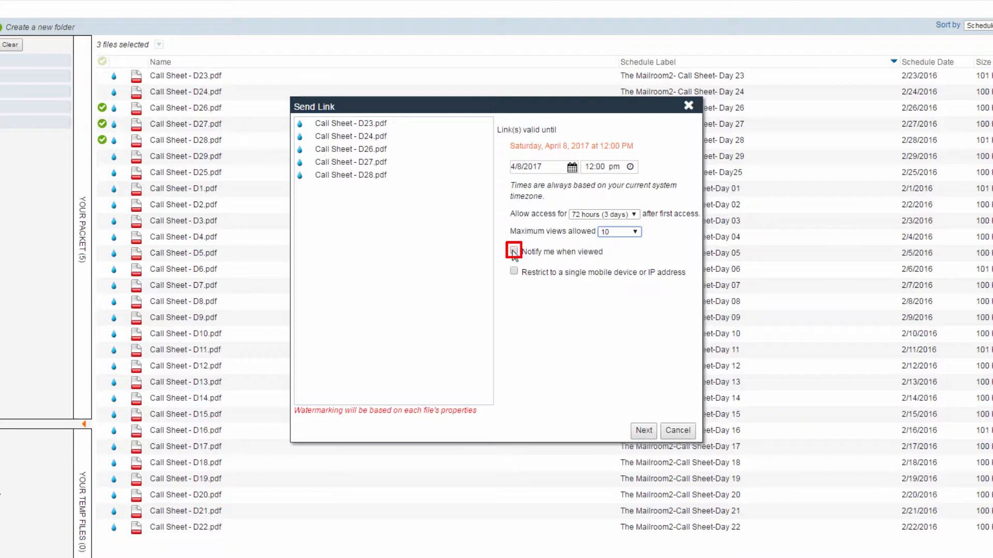
click(514, 252)
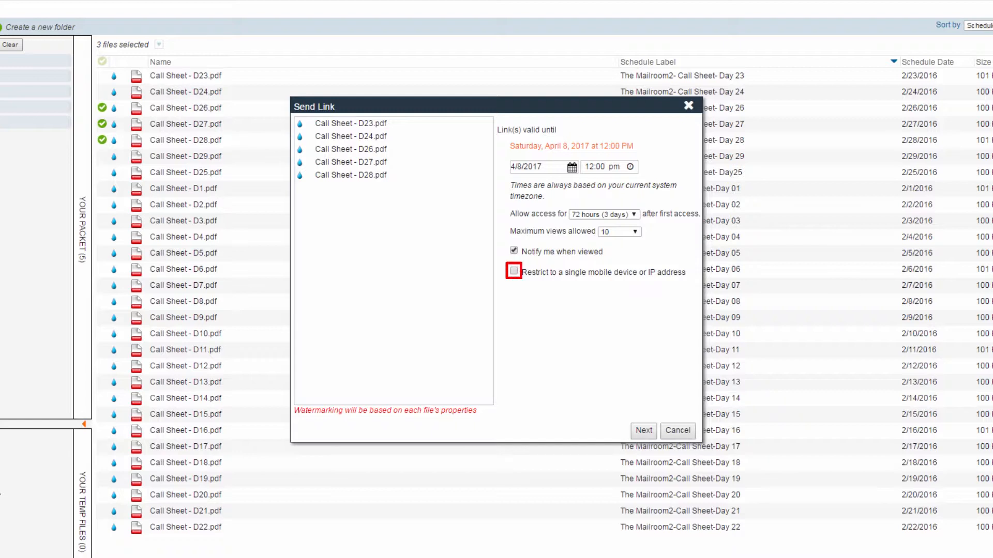
mouse_move(516, 276)
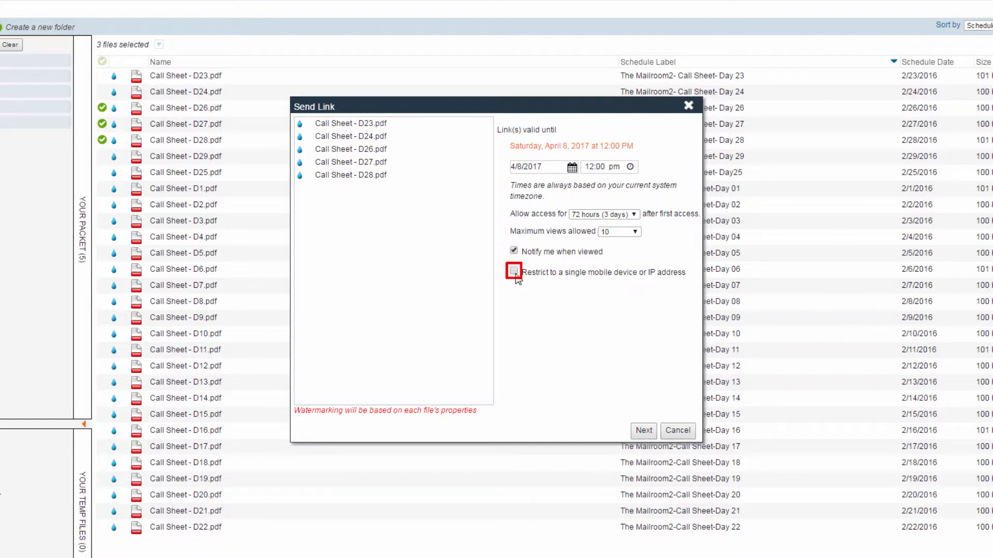
click(514, 273)
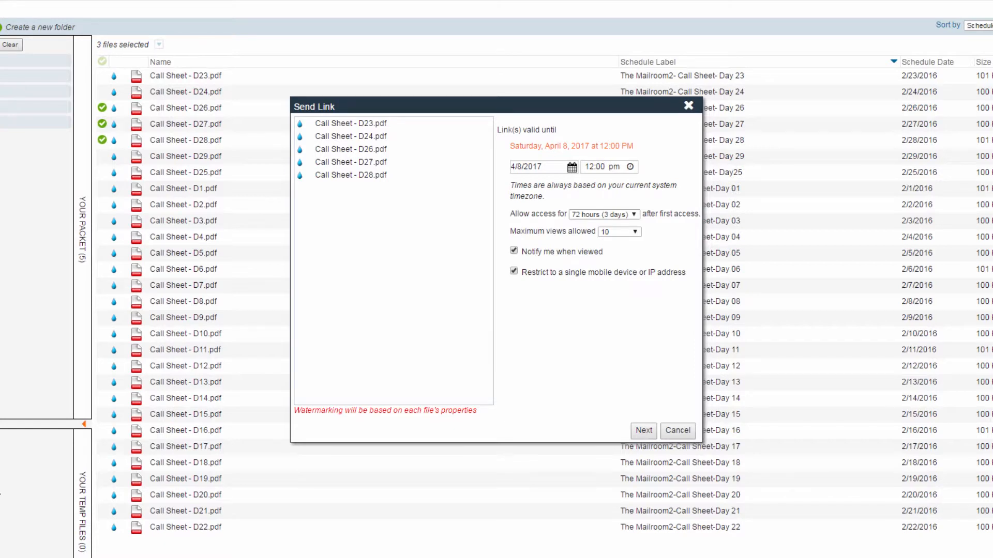
click(643, 431)
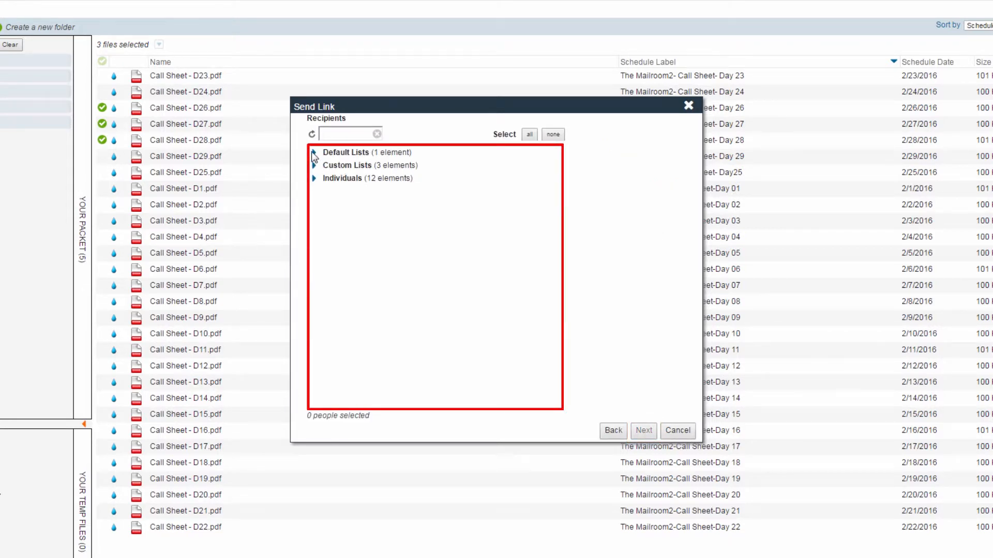
- Pick the Crew Members default list (5 people) and proceed to the email form
click(315, 152)
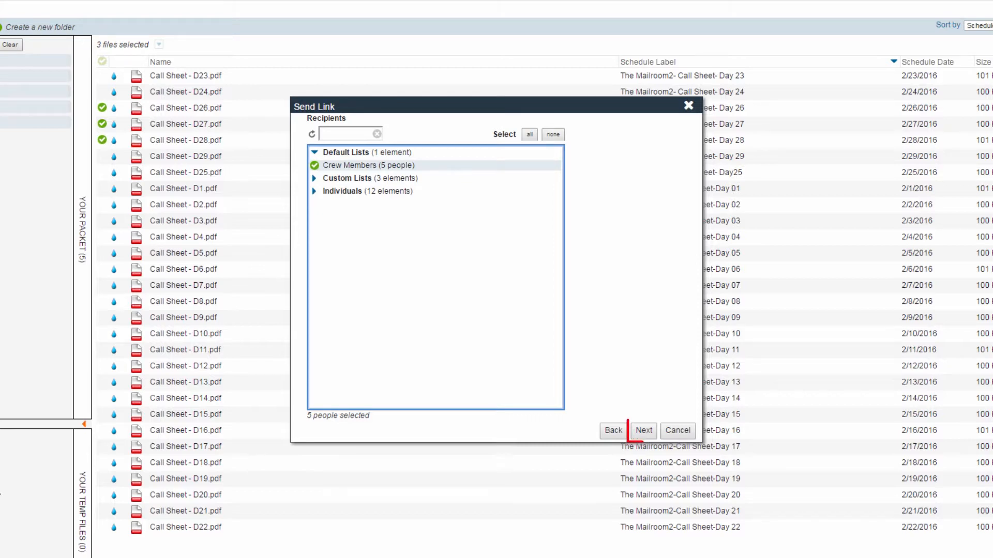
click(644, 431)
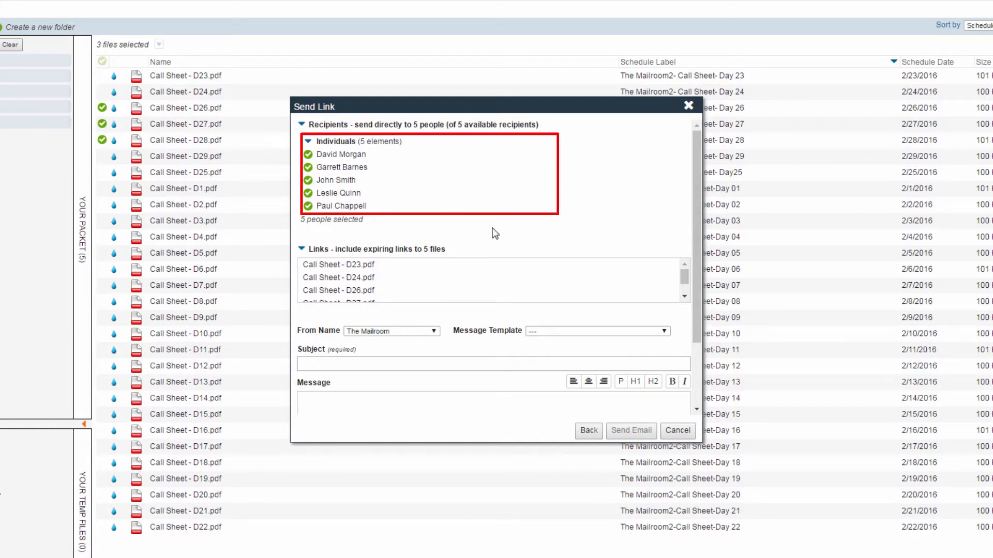
- Drop the first crew member and send with subject 'Call Sheets' and a 'let me know' note
click(307, 154)
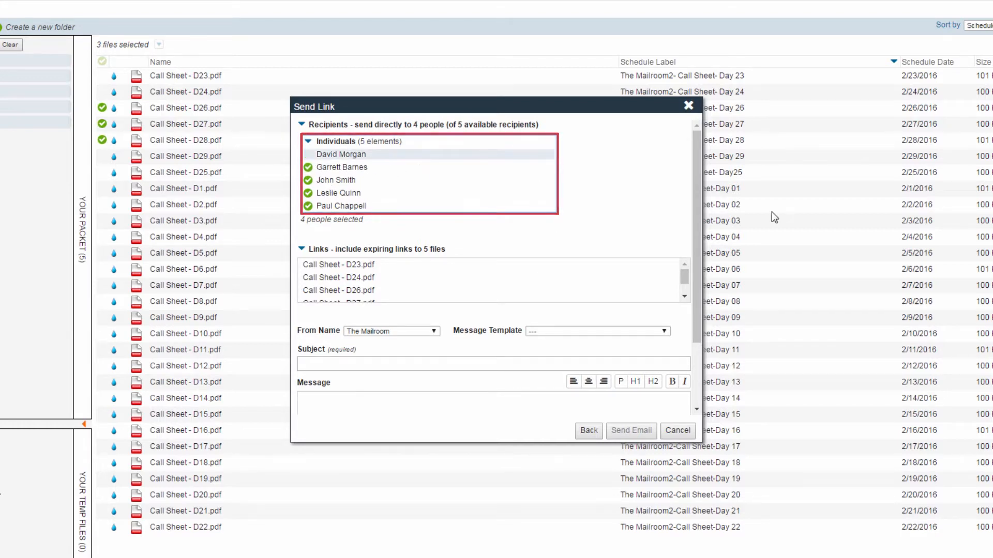
text(Call)
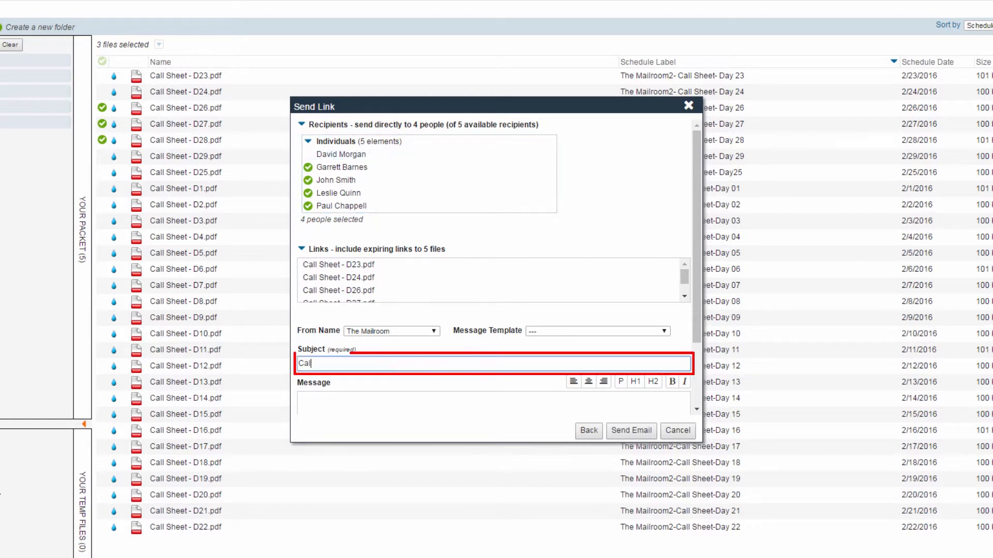
text(Please let me know if you need anything else!)
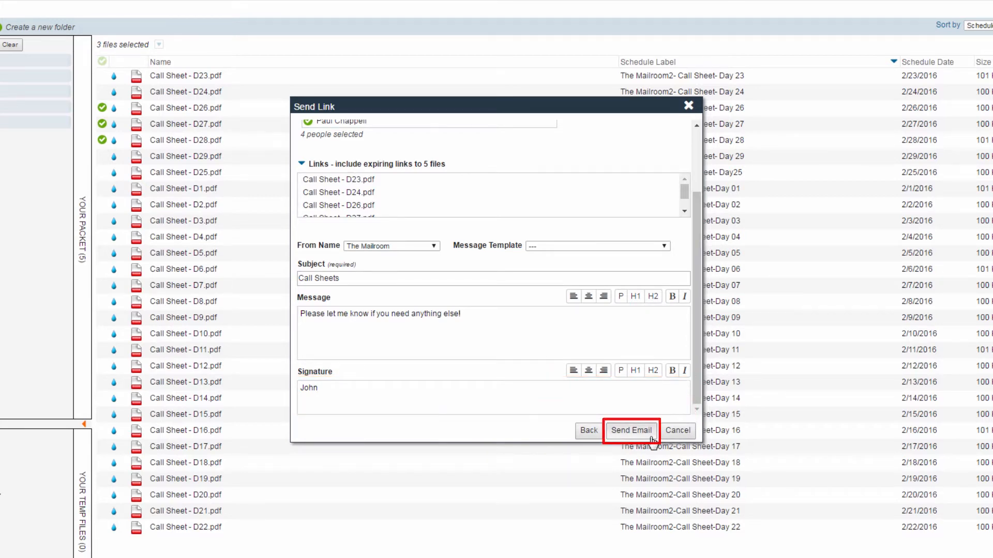
click(630, 431)
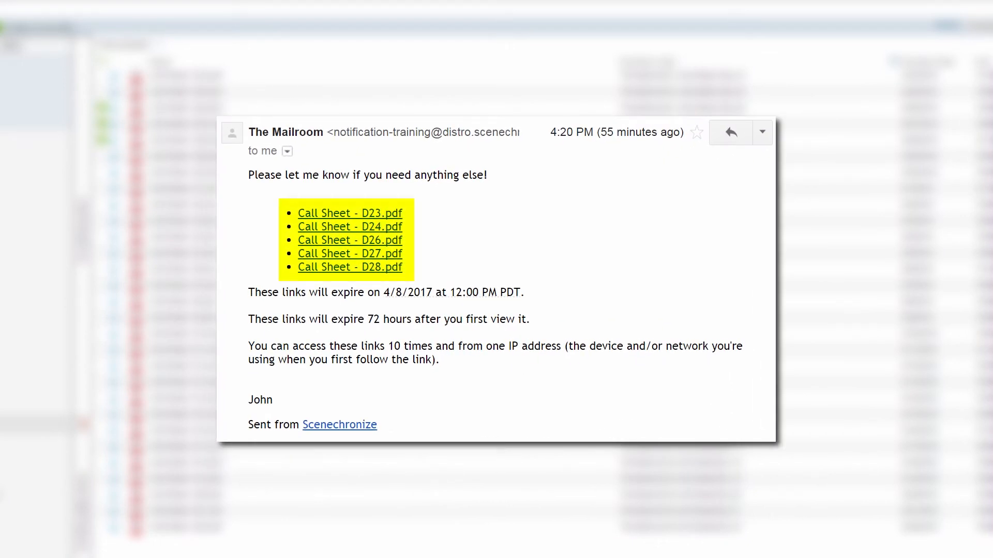